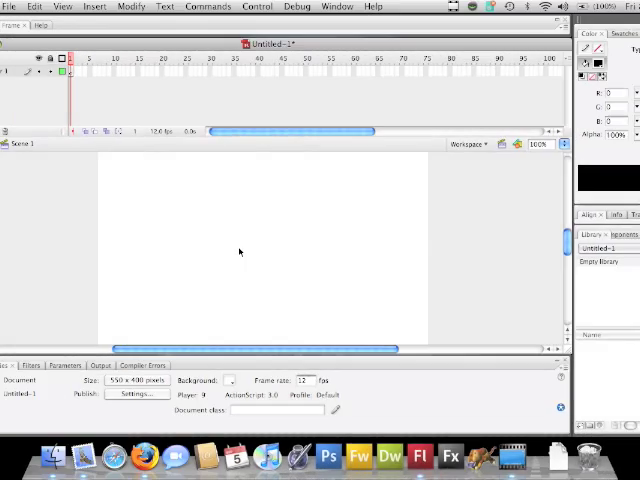
{"action": "mouse_move", "coordinate": [194, 152]}
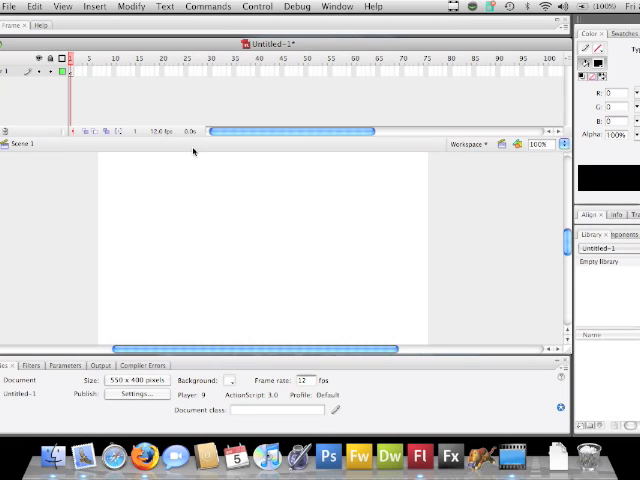
{"action": "mouse_move", "coordinate": [120, 100]}
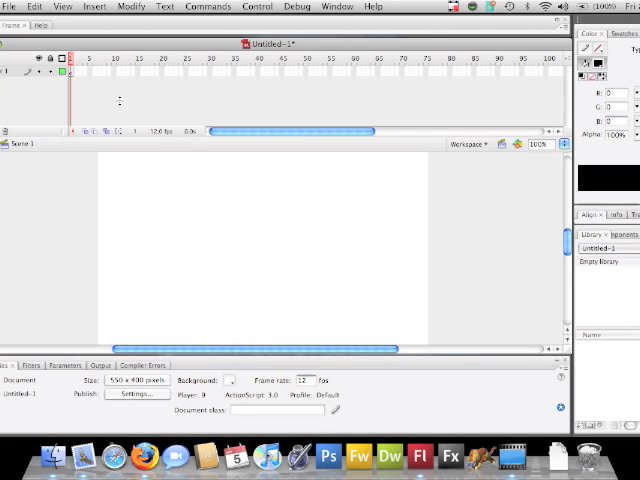
{"action": "mouse_move", "coordinate": [4, 224]}
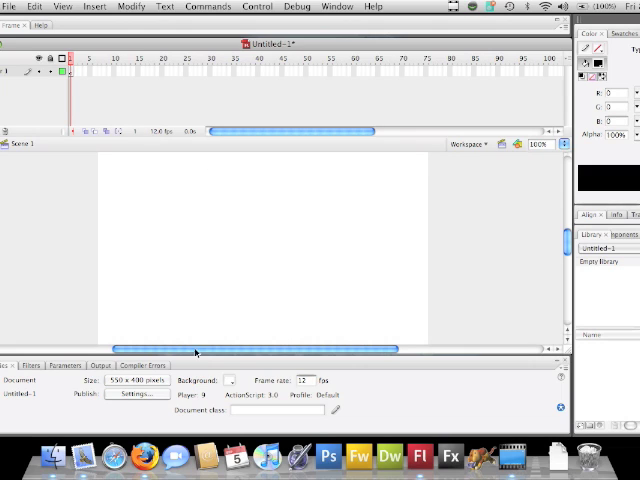
{"action": "mouse_move", "coordinate": [394, 224]}
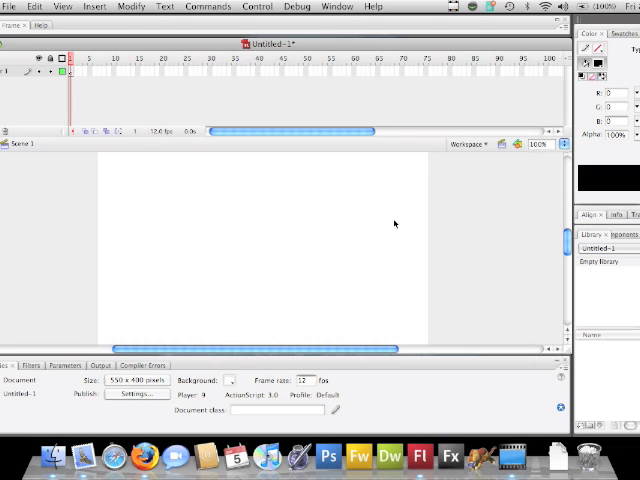
{"action": "mouse_move", "coordinate": [456, 236]}
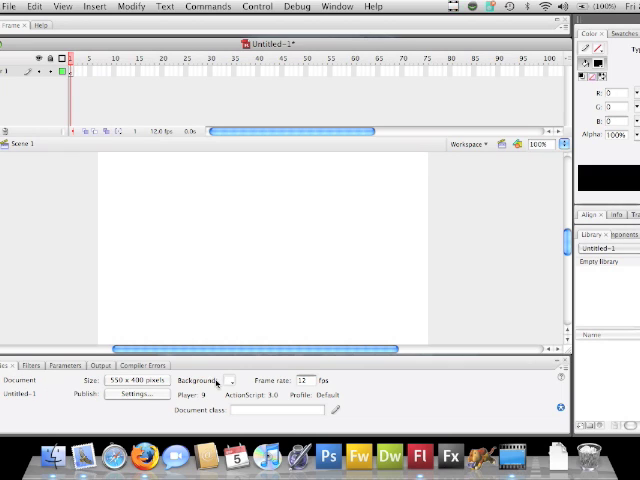
{"action": "mouse_move", "coordinate": [316, 416]}
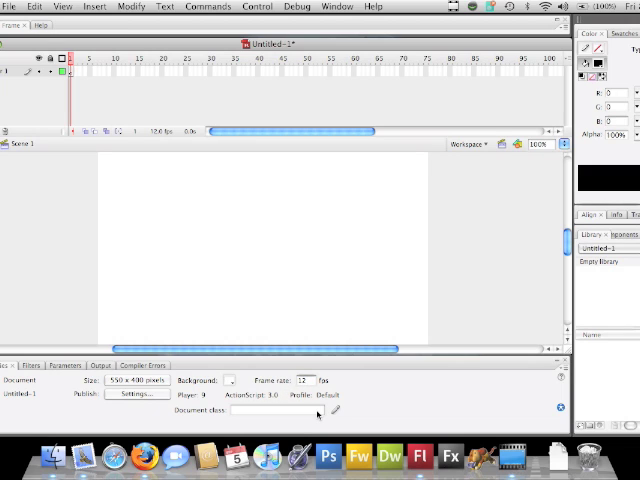
{"action": "mouse_move", "coordinate": [334, 328]}
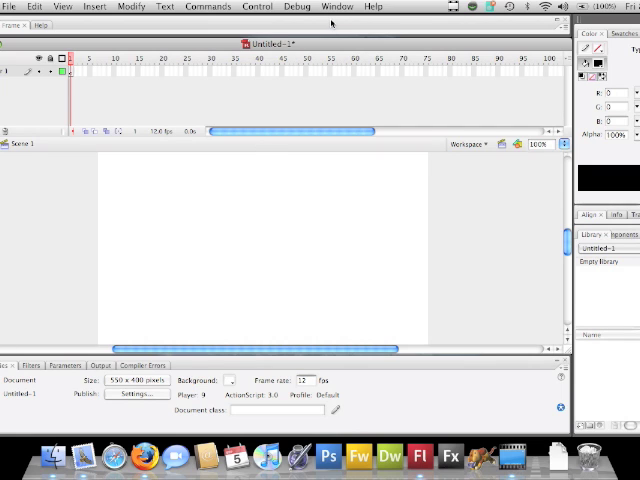
Step: Browse the Window menu's list of workspace panels
{"action": "left_click", "coordinate": [336, 6]}
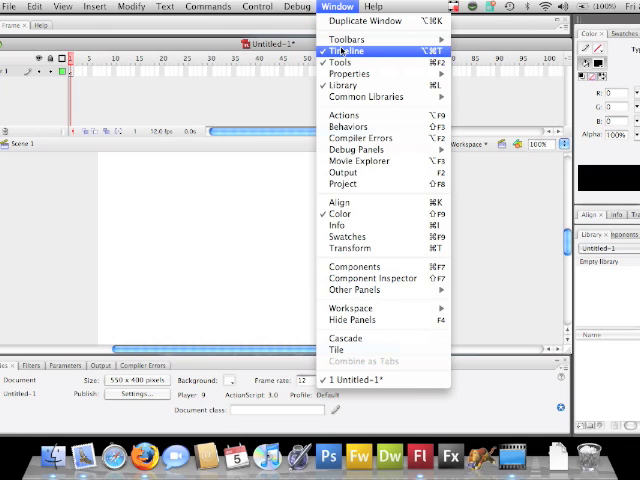
{"action": "mouse_move", "coordinate": [84, 196]}
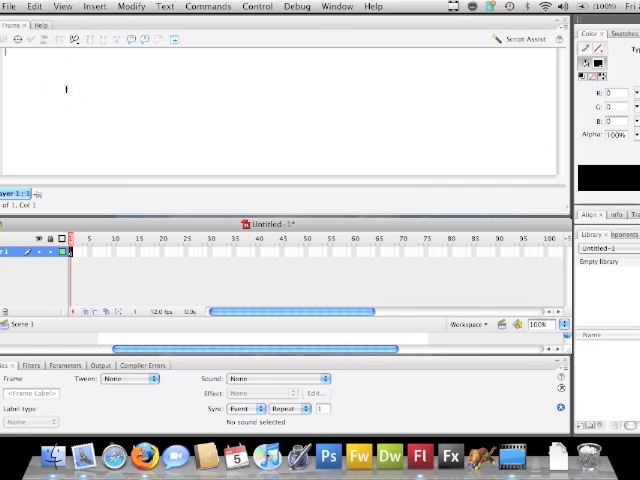
{"action": "mouse_move", "coordinate": [90, 20]}
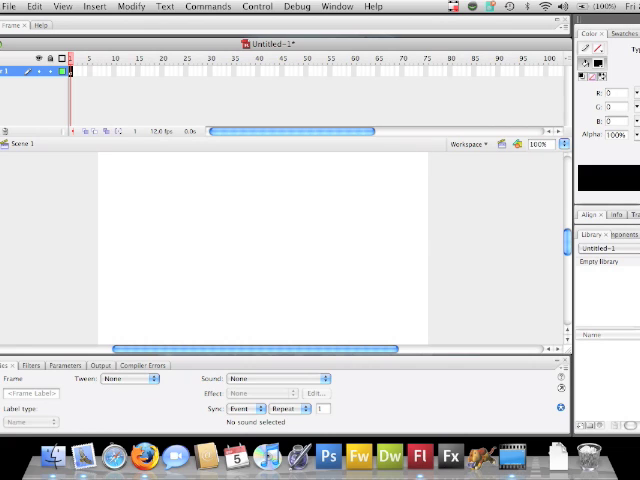
{"action": "mouse_move", "coordinate": [628, 276]}
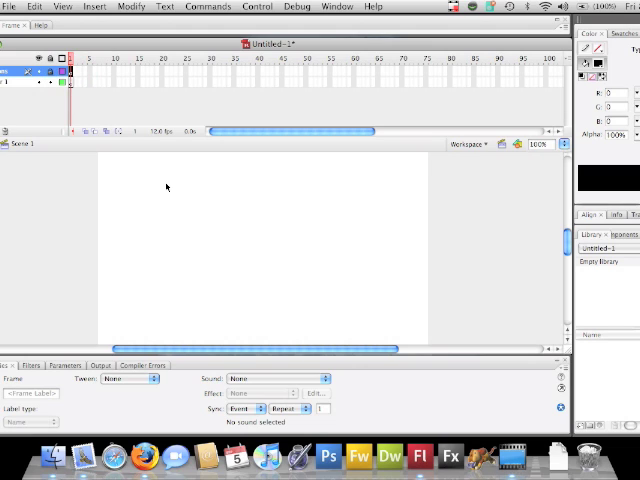
{"action": "mouse_move", "coordinate": [164, 184]}
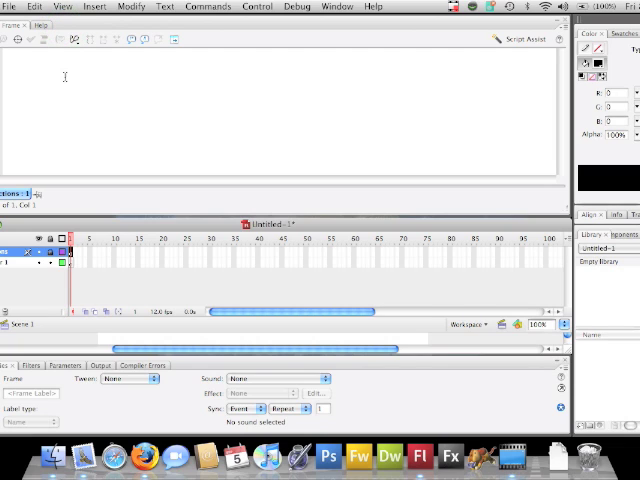
Step: Enter stop() as the action on the first frame
{"action": "type", "text": "stop()"}
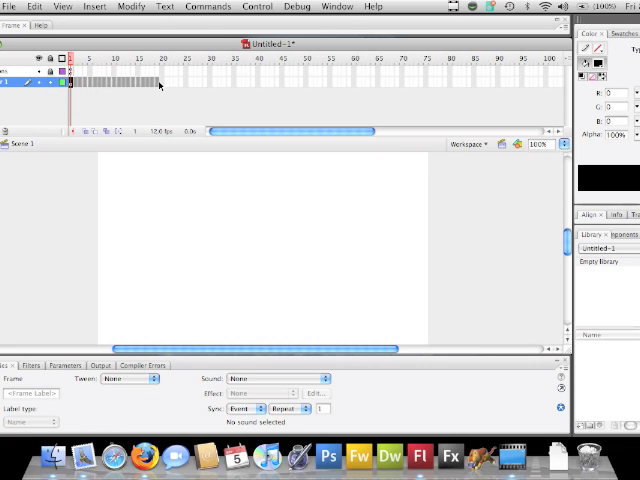
{"action": "mouse_move", "coordinate": [160, 84]}
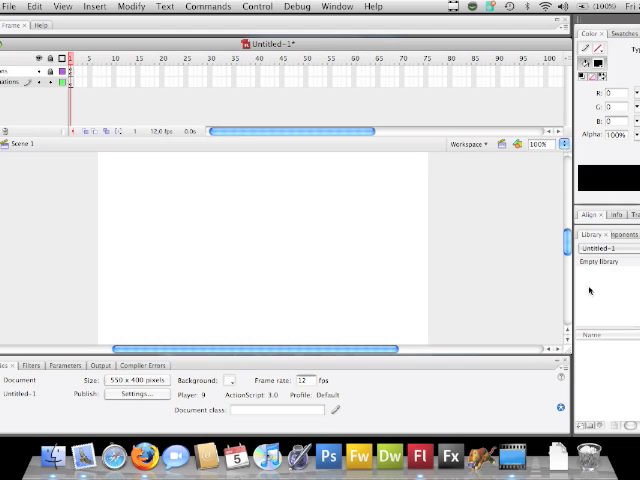
{"action": "mouse_move", "coordinate": [548, 276]}
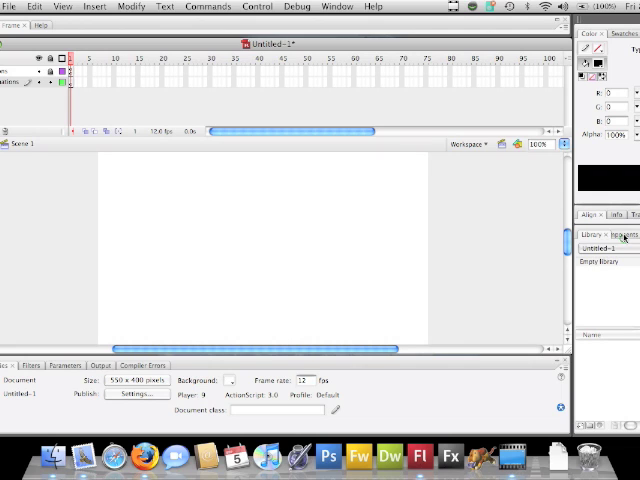
Step: Show the Components panel in the side panel area
{"action": "left_click", "coordinate": [624, 236]}
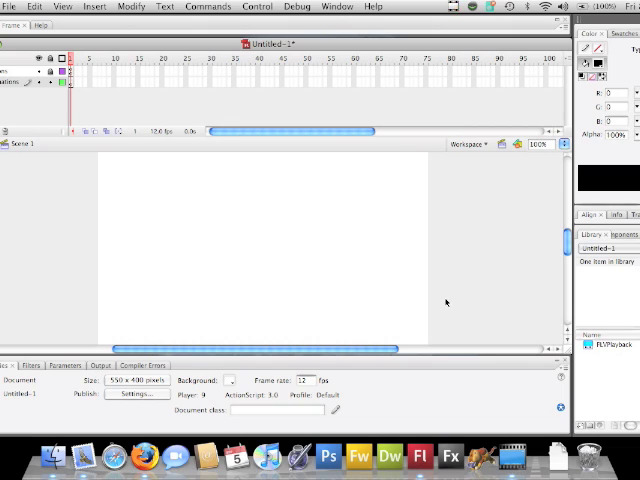
{"action": "mouse_move", "coordinate": [374, 266]}
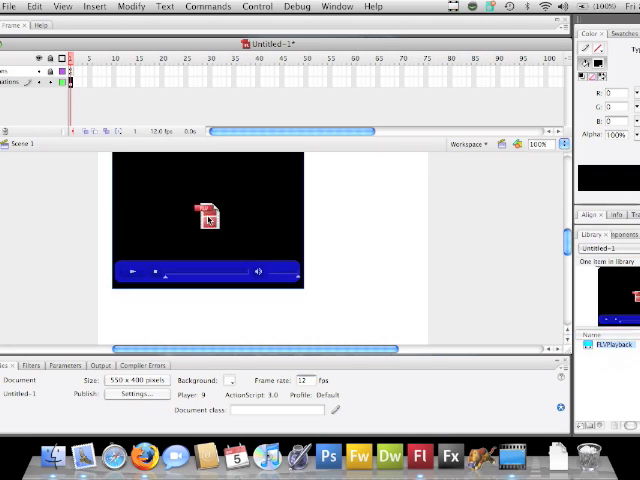
{"action": "left_click", "coordinate": [208, 218]}
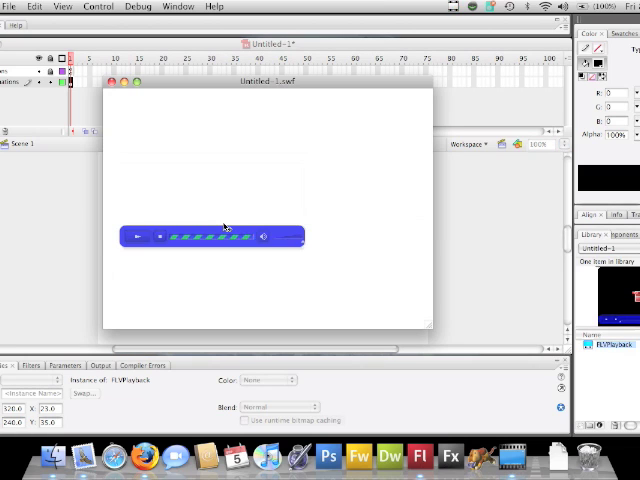
{"action": "mouse_move", "coordinate": [142, 208]}
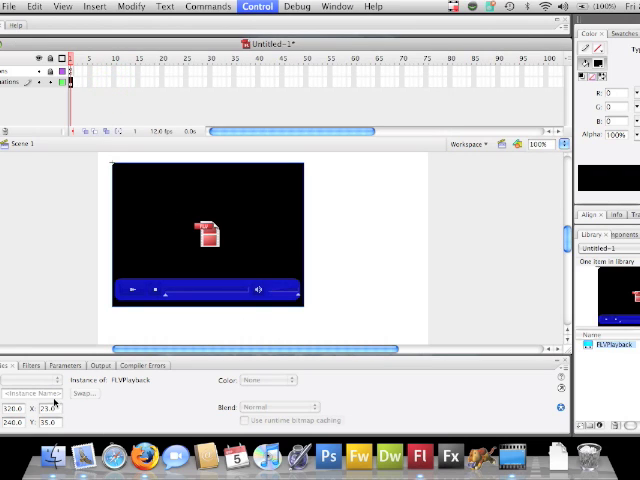
{"action": "mouse_move", "coordinate": [36, 392]}
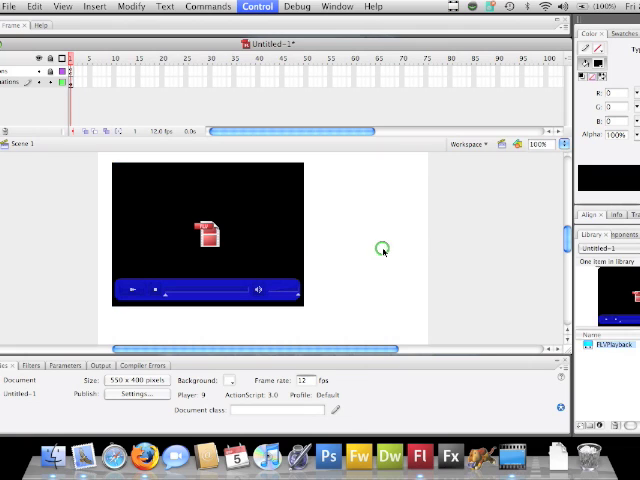
{"action": "mouse_move", "coordinate": [420, 252]}
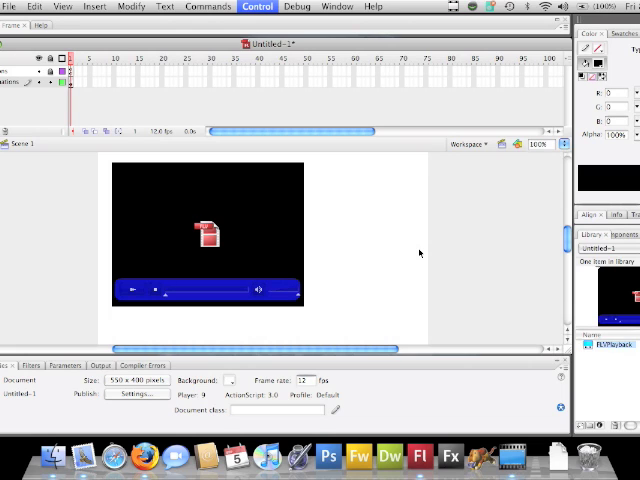
{"action": "left_click", "coordinate": [270, 240]}
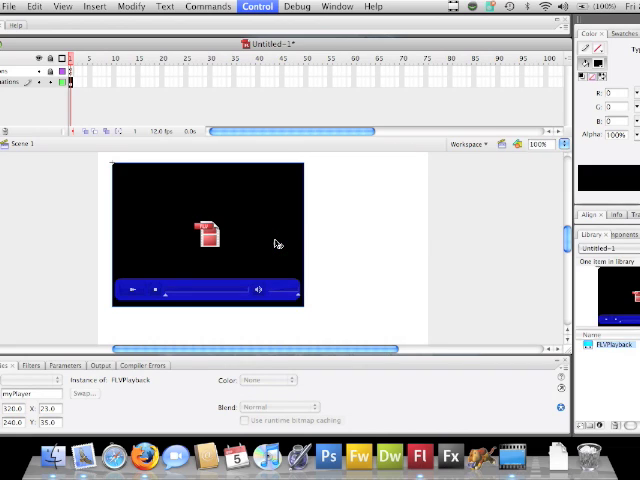
{"action": "mouse_move", "coordinate": [276, 244]}
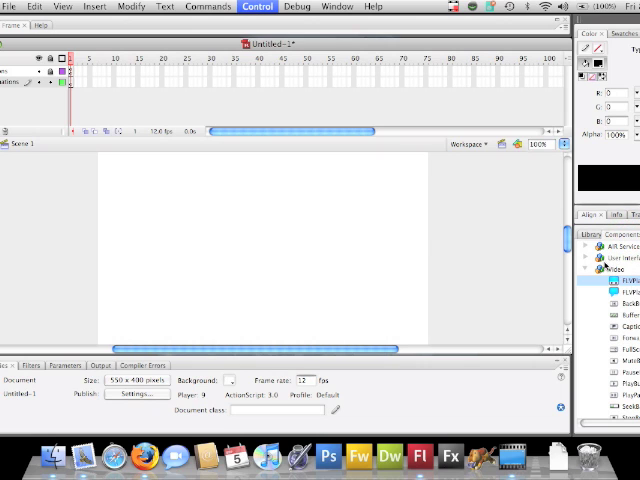
Step: Add a Button component to the stage and show its component parameters
{"action": "left_click", "coordinate": [584, 258]}
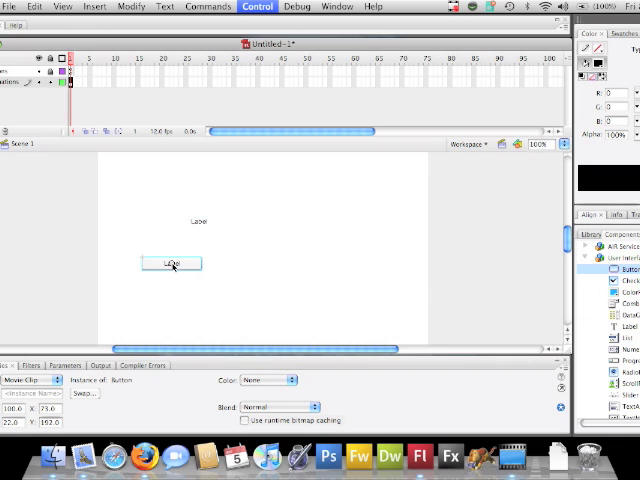
{"action": "mouse_move", "coordinate": [176, 328]}
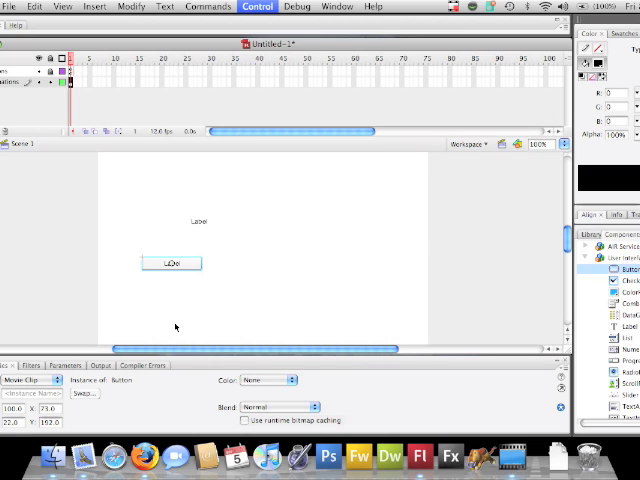
{"action": "mouse_move", "coordinate": [36, 432]}
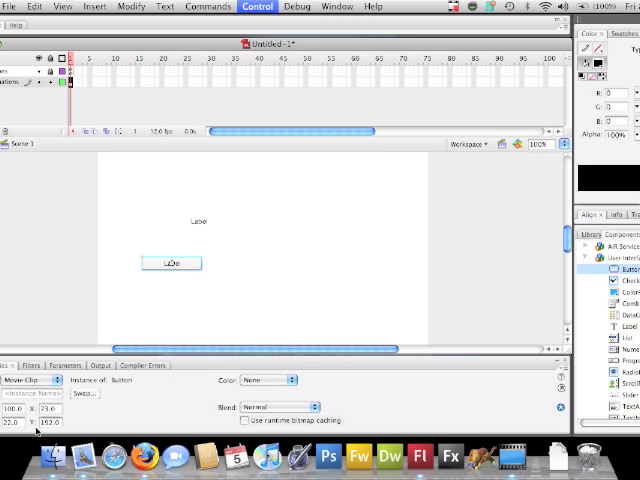
{"action": "left_click", "coordinate": [56, 364]}
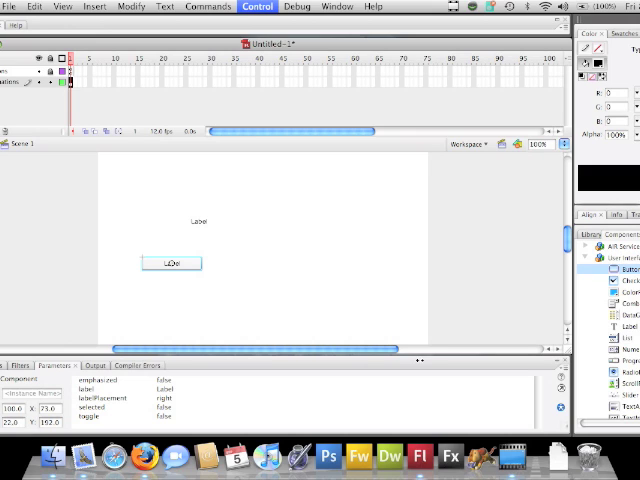
{"action": "mouse_move", "coordinate": [102, 200]}
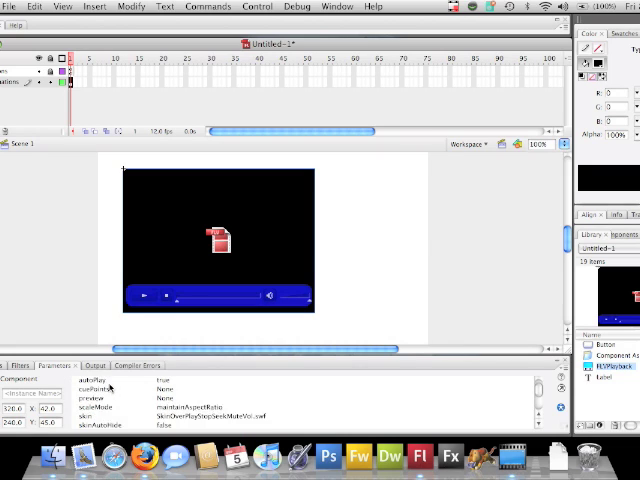
Step: Scroll the FLVPlayback component's parameters to reach its source and skin settings
{"action": "scroll", "scroll_direction": "down", "scroll_amount": 3}
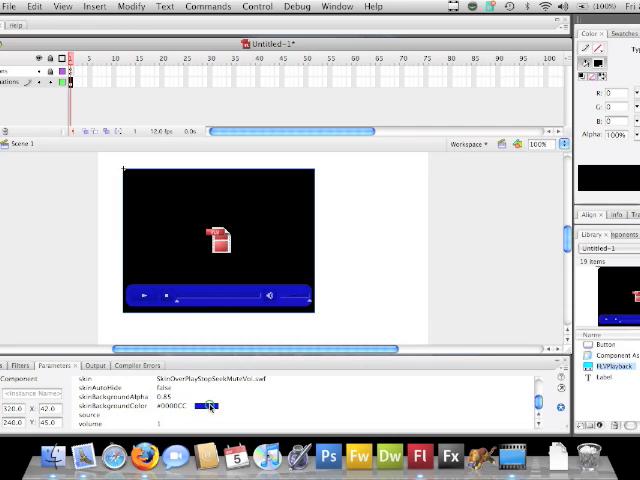
Step: Set the video player's skinBackgroundColor to gray
{"action": "left_click", "coordinate": [204, 404]}
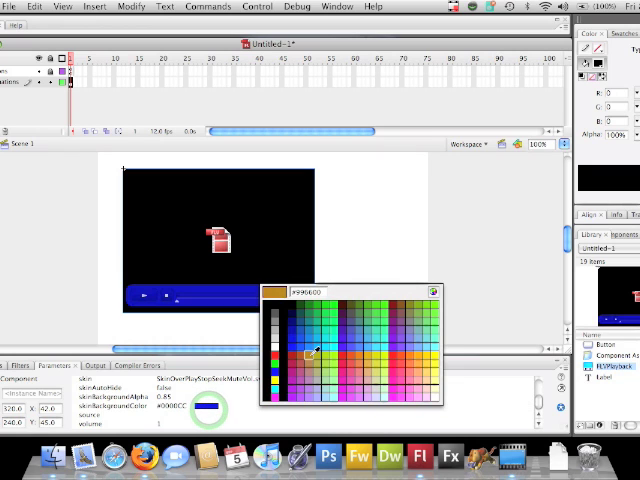
{"action": "left_click", "coordinate": [312, 356]}
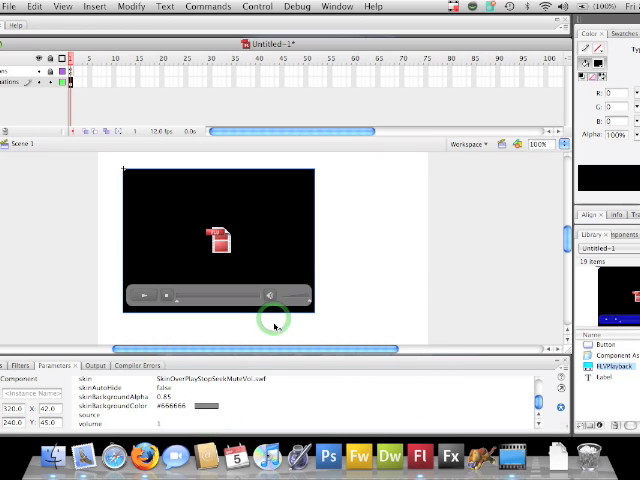
{"action": "mouse_move", "coordinate": [176, 416]}
{"action": "type", "text": ".5"}
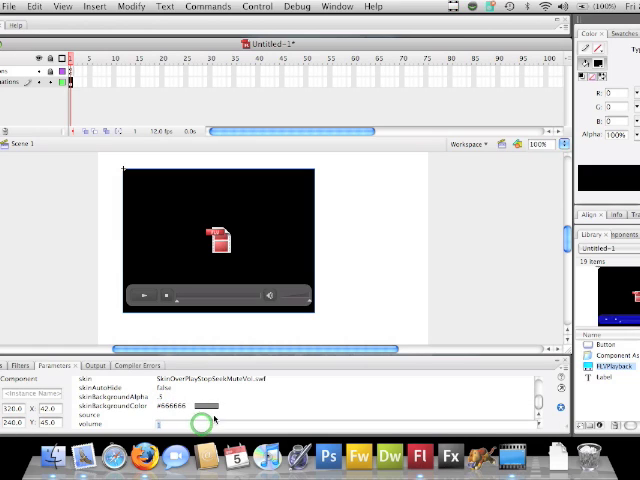
{"action": "mouse_move", "coordinate": [320, 404]}
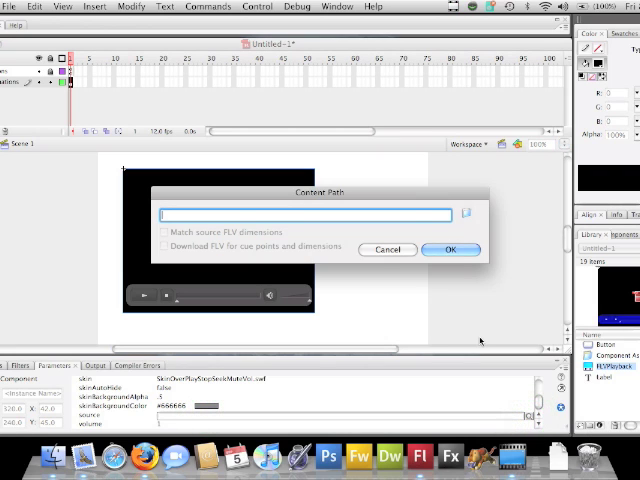
{"action": "mouse_move", "coordinate": [476, 200]}
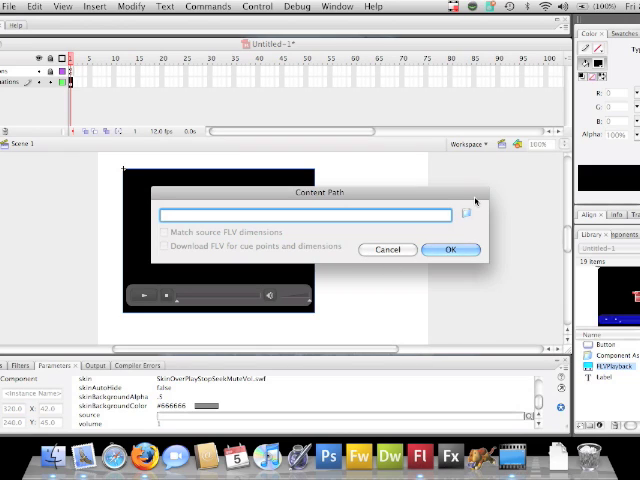
{"action": "mouse_move", "coordinate": [400, 246]}
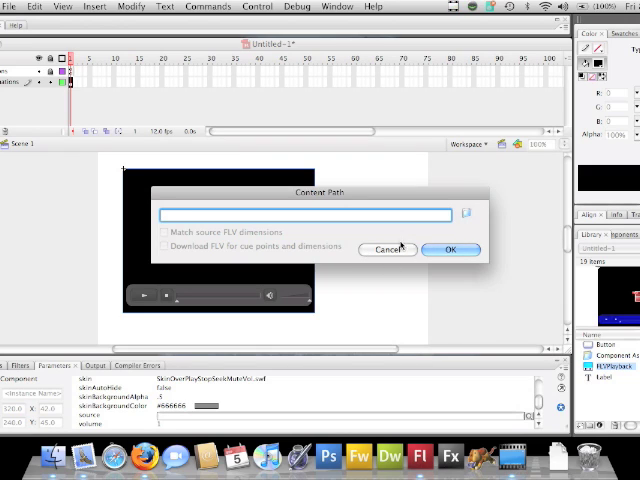
{"action": "left_click", "coordinate": [388, 250]}
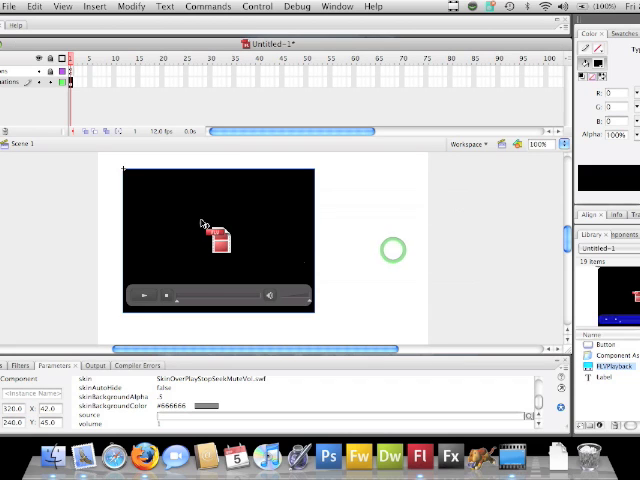